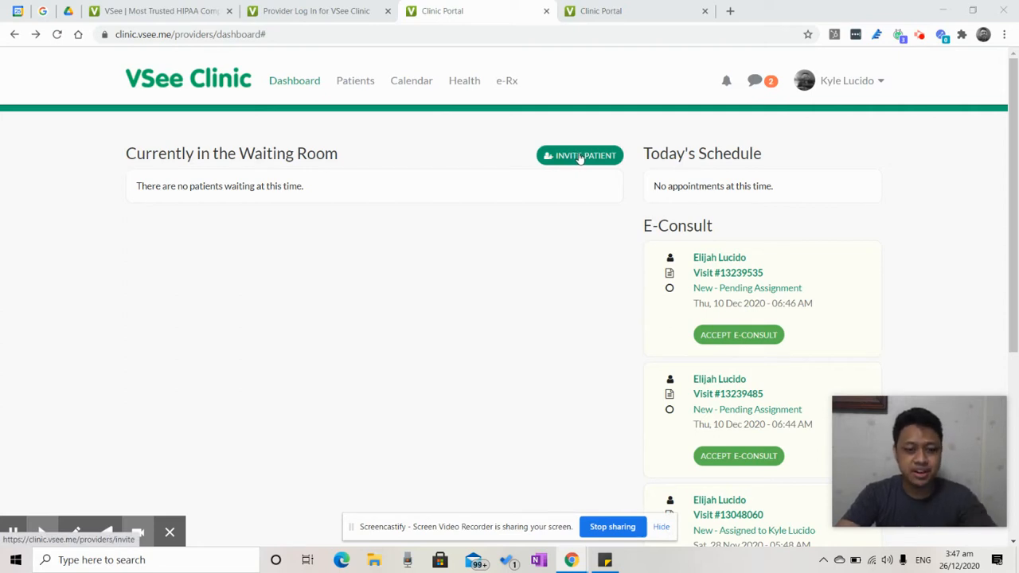
Step: Open the Invite Patient page and pick Kyle Lucido's Clinic as the waiting room
click(579, 155)
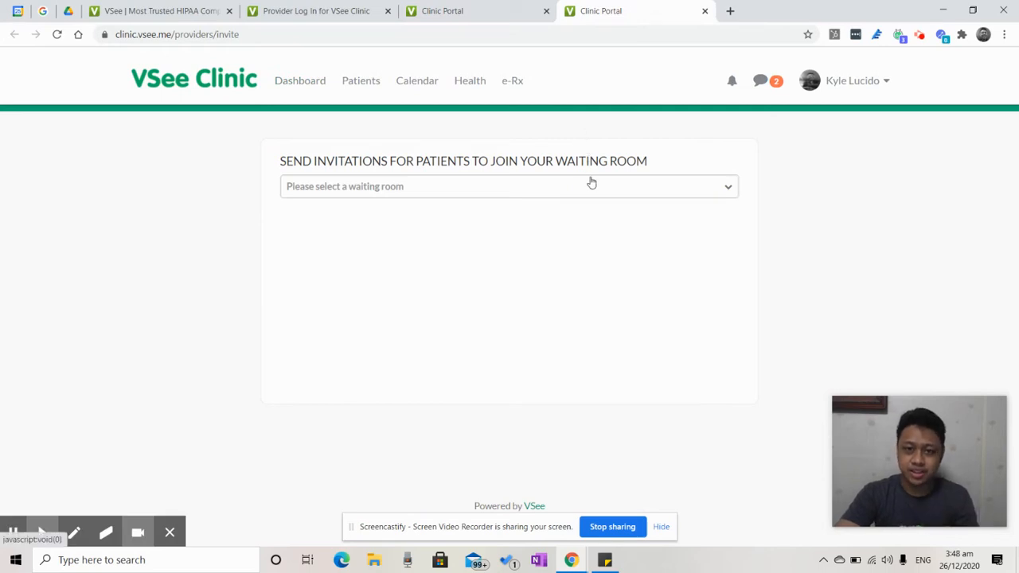
click(509, 186)
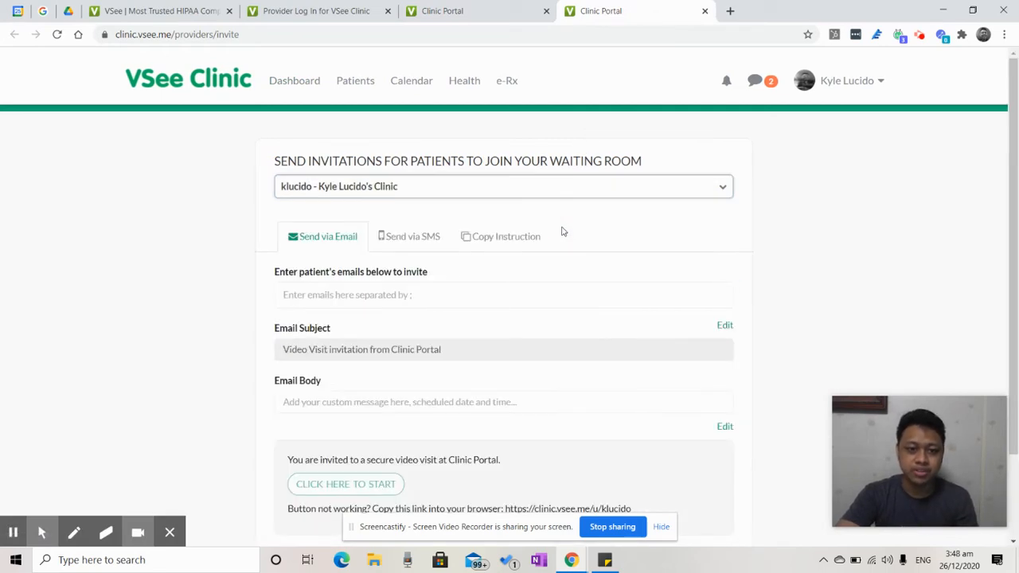
mouse_move(571, 227)
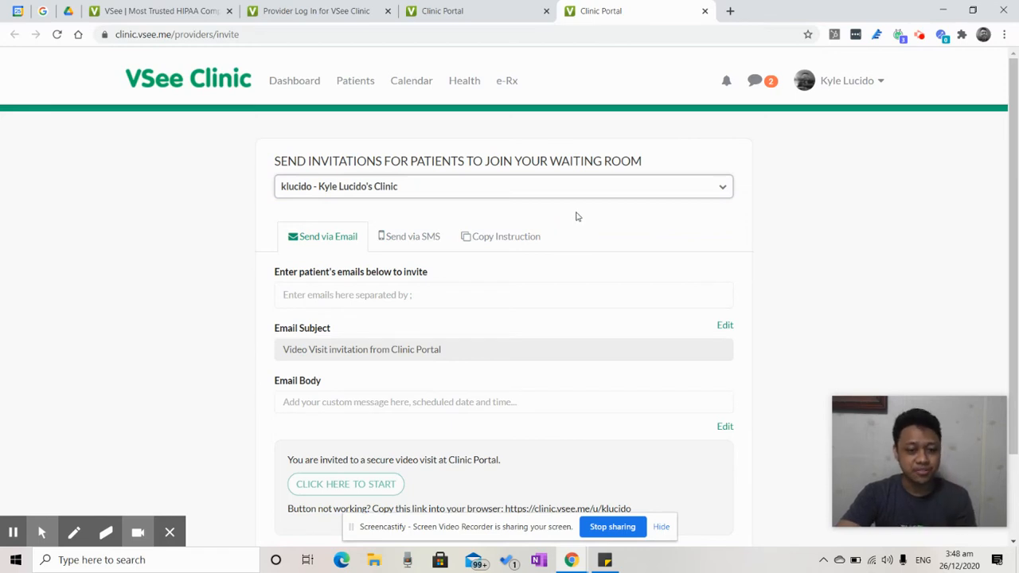
scroll(down, 3)
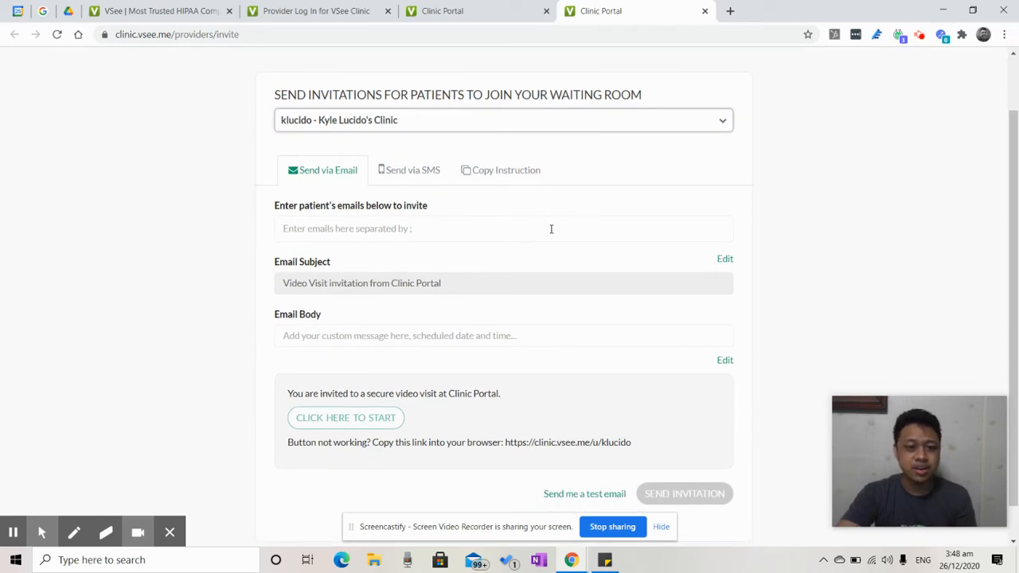
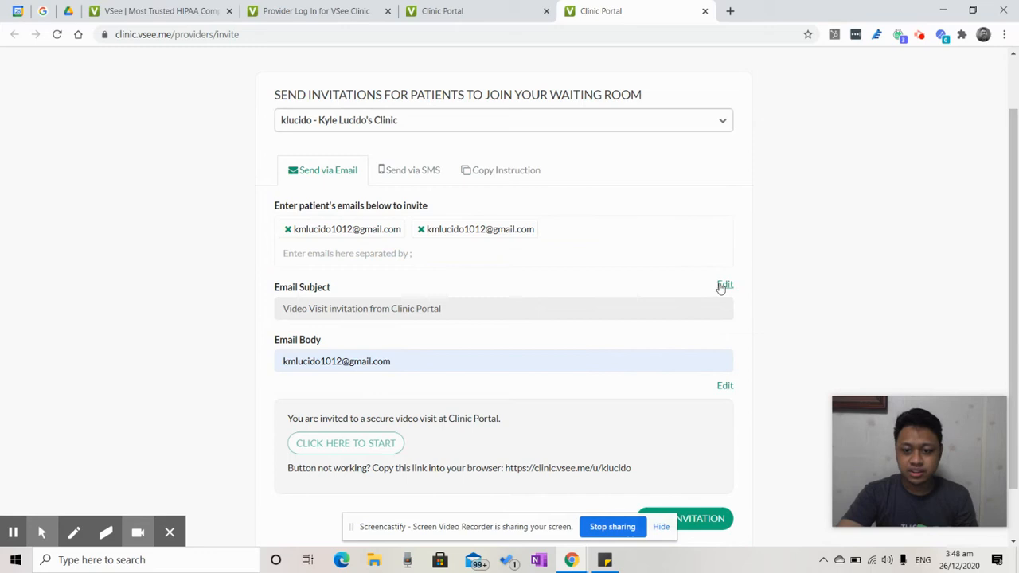
Step: Change the email subject to 'Video Visit with Dr. Lucido'
click(725, 285)
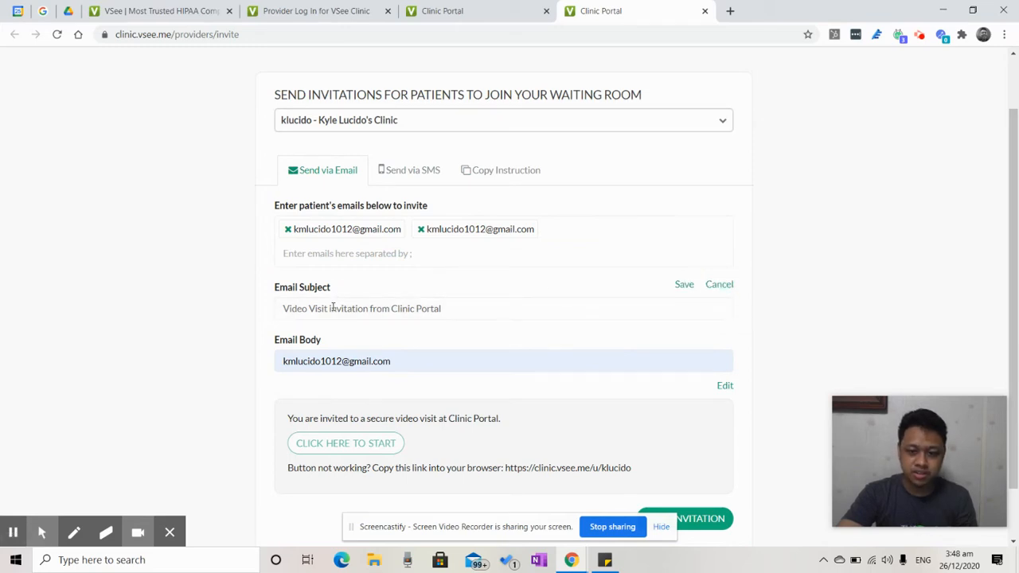
double_click(382, 308)
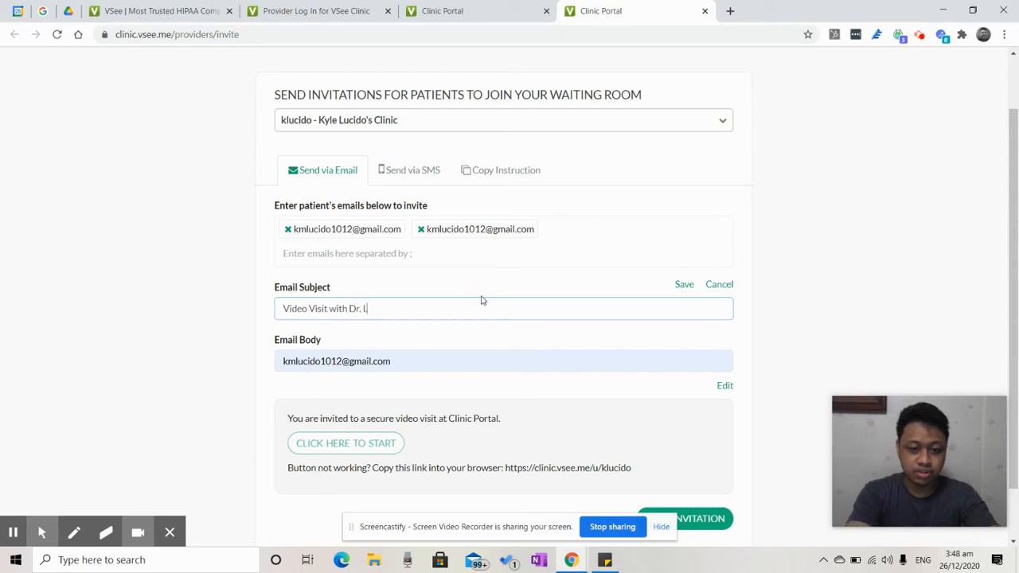
text(ucido)
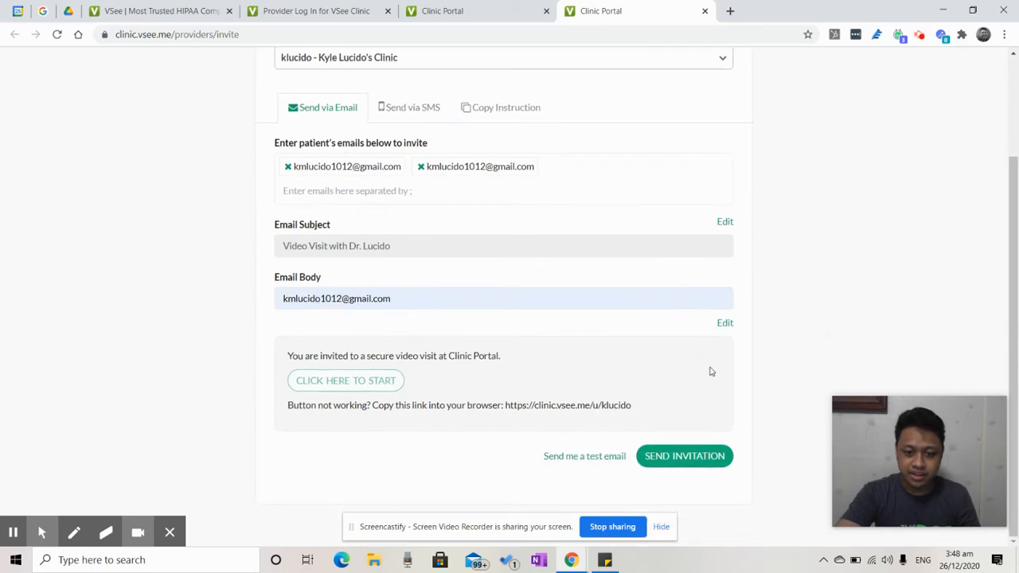
Step: Send yourself a test copy of the invitation email
click(724, 323)
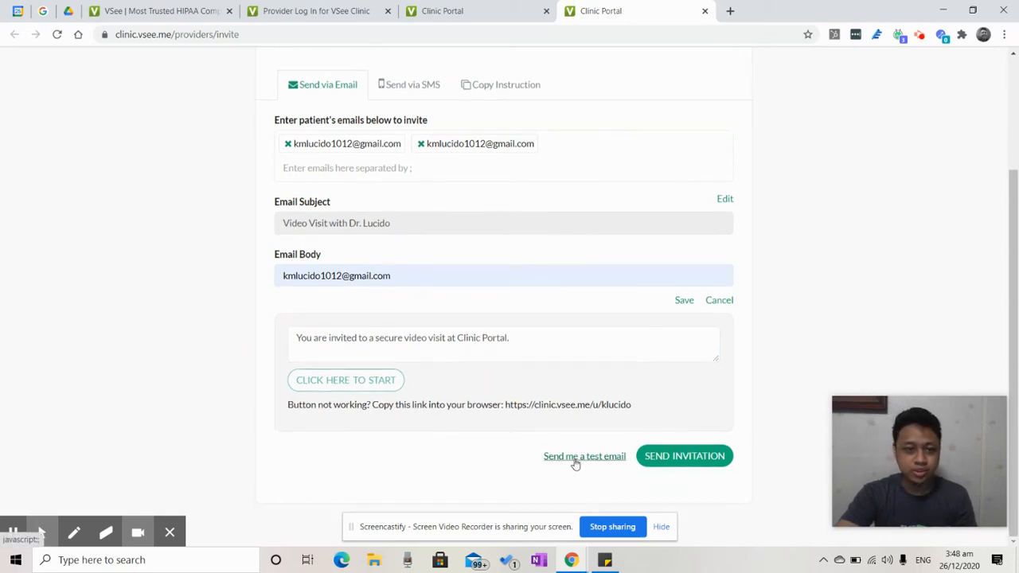
click(584, 456)
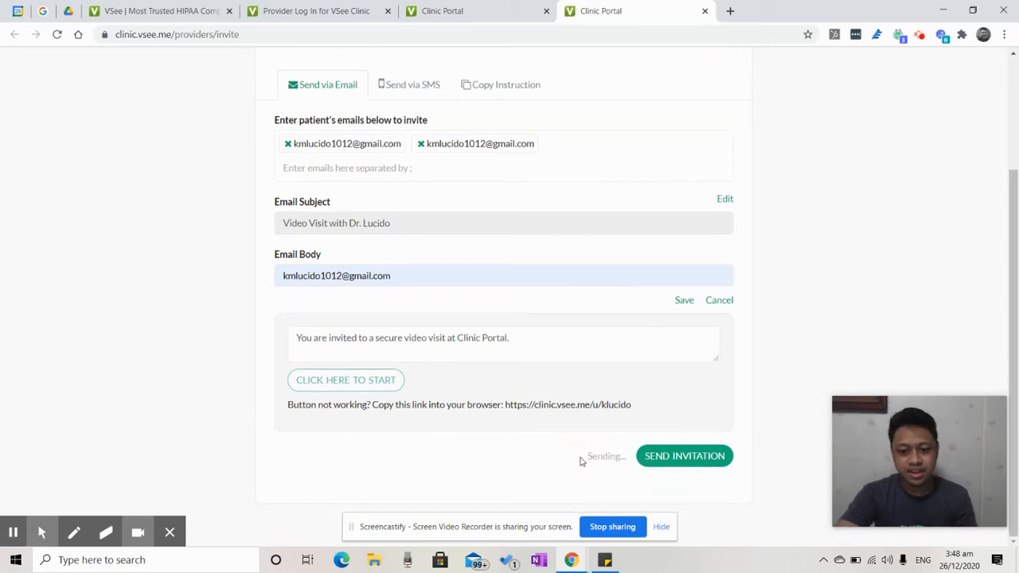
click(585, 457)
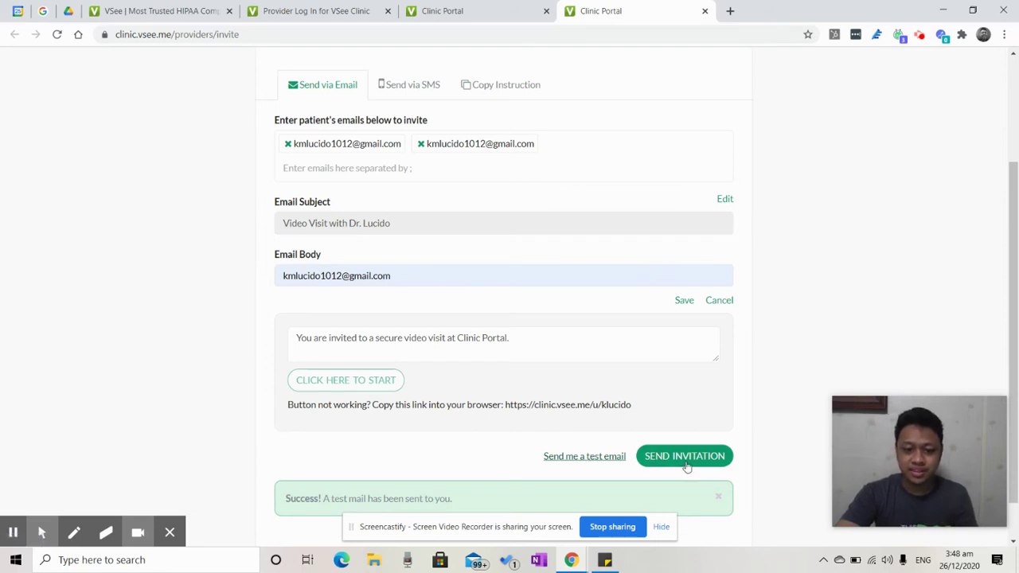
Step: Send the video-visit invitation to the patient
click(685, 455)
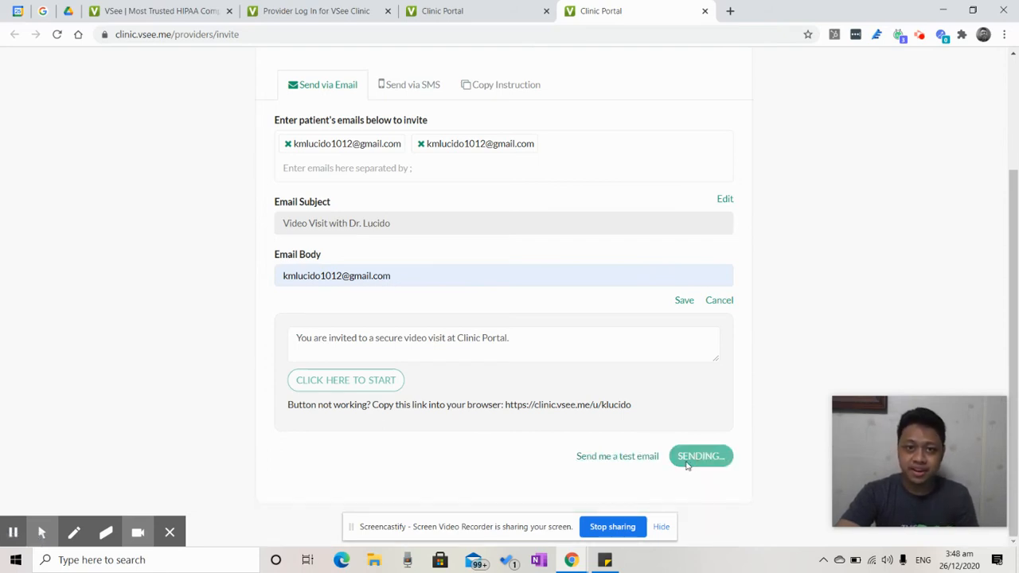
click(701, 456)
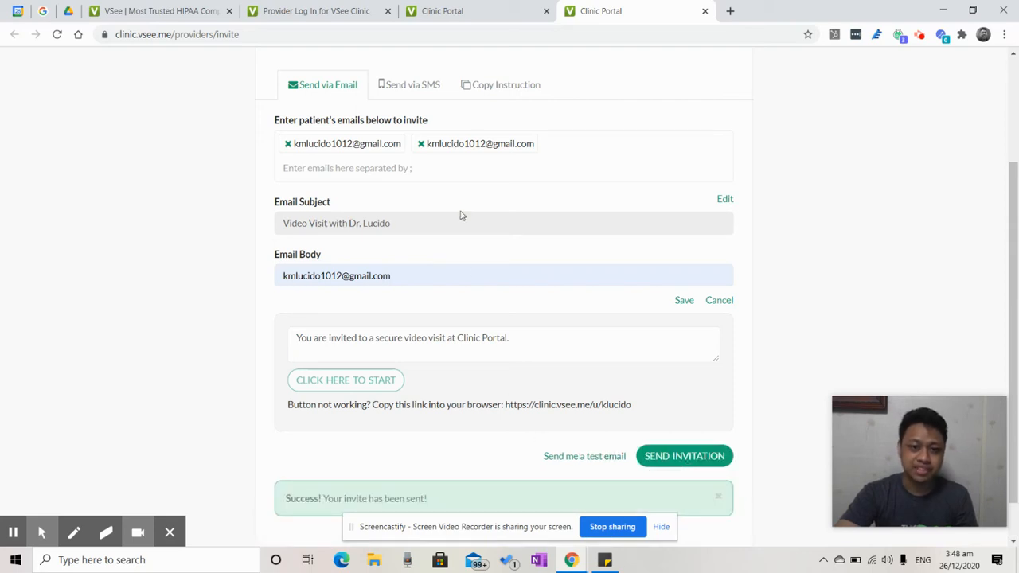
Step: Switch to the Send via SMS invitation tab
click(409, 189)
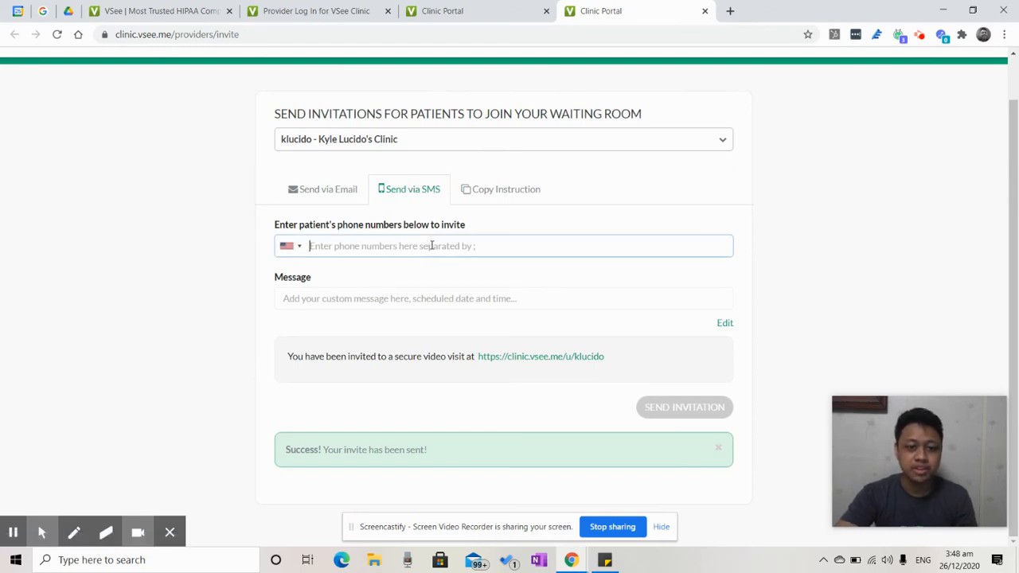
mouse_move(530, 255)
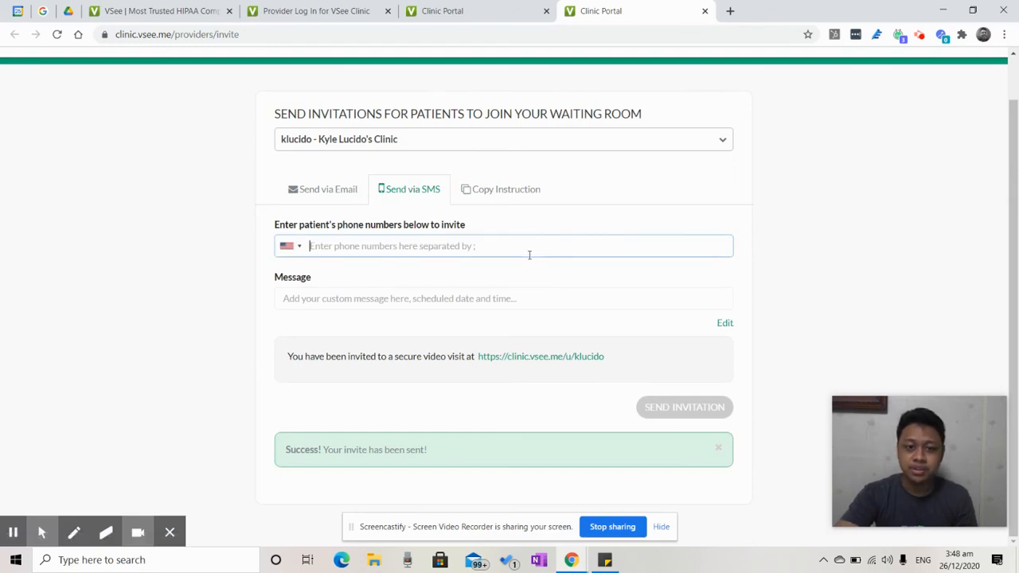
mouse_move(483, 237)
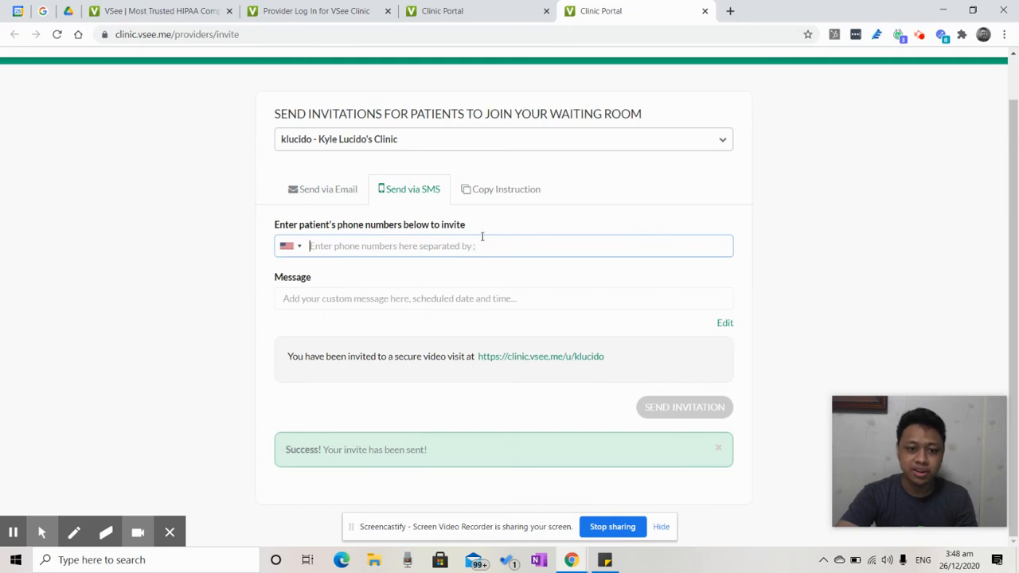